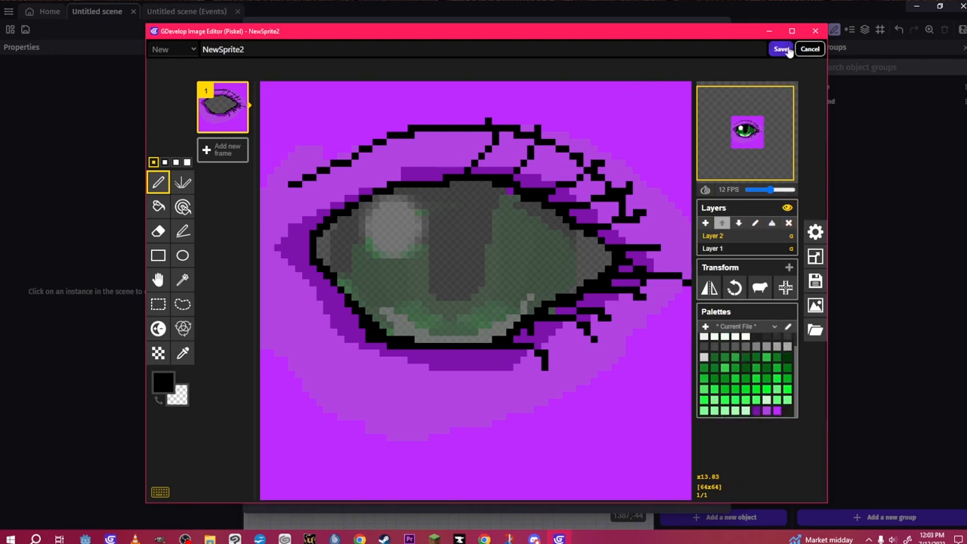
# Switch to the Paint meadow scene and sketch the mushroom cap and stem outline.
pyautogui.click(781, 49)
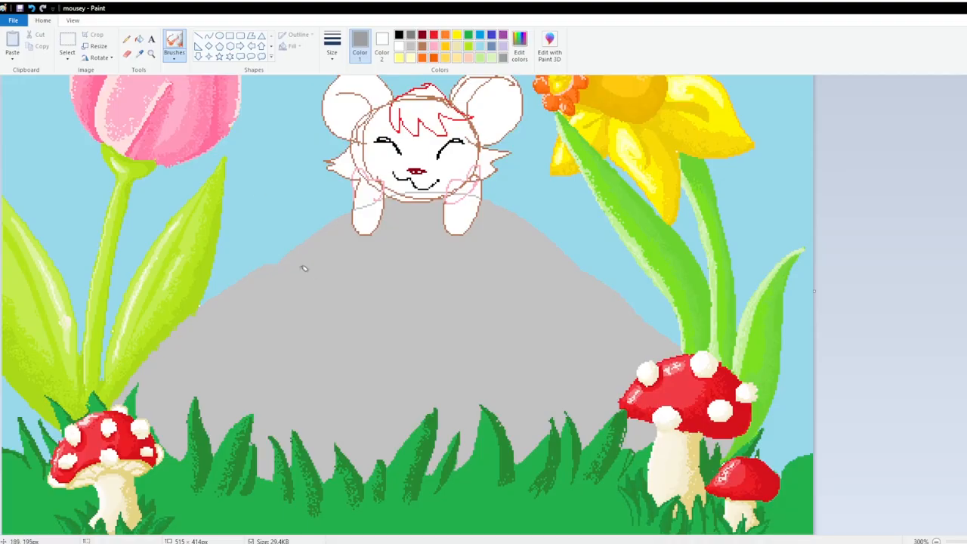
pyautogui.moveTo(302, 272); pyautogui.dragTo(320, 290)
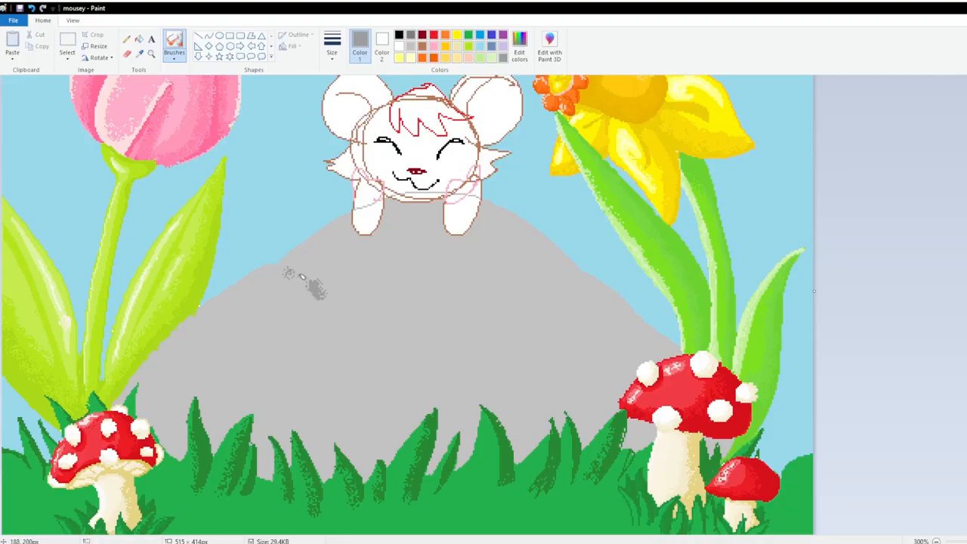
pyautogui.moveTo(291, 276); pyautogui.dragTo(351, 381)
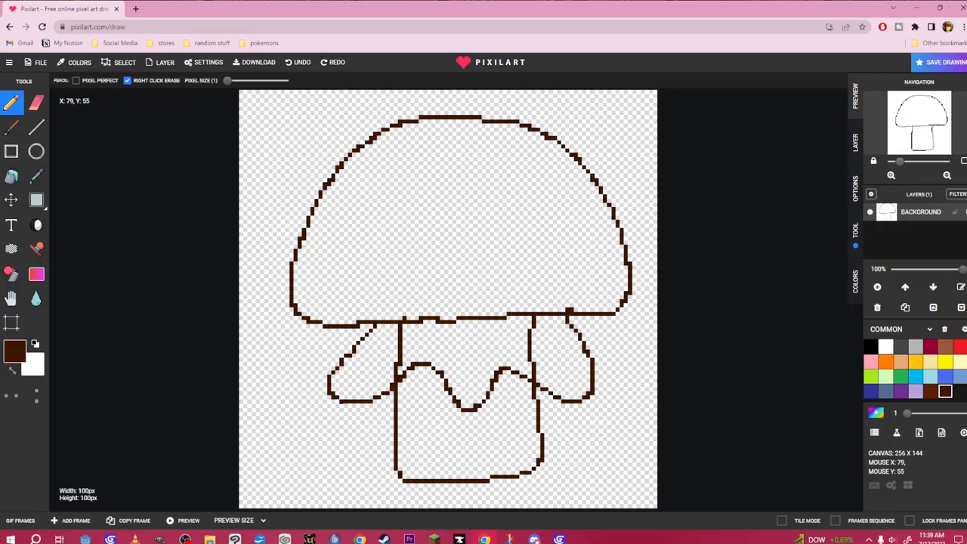
pyautogui.click(37, 103)
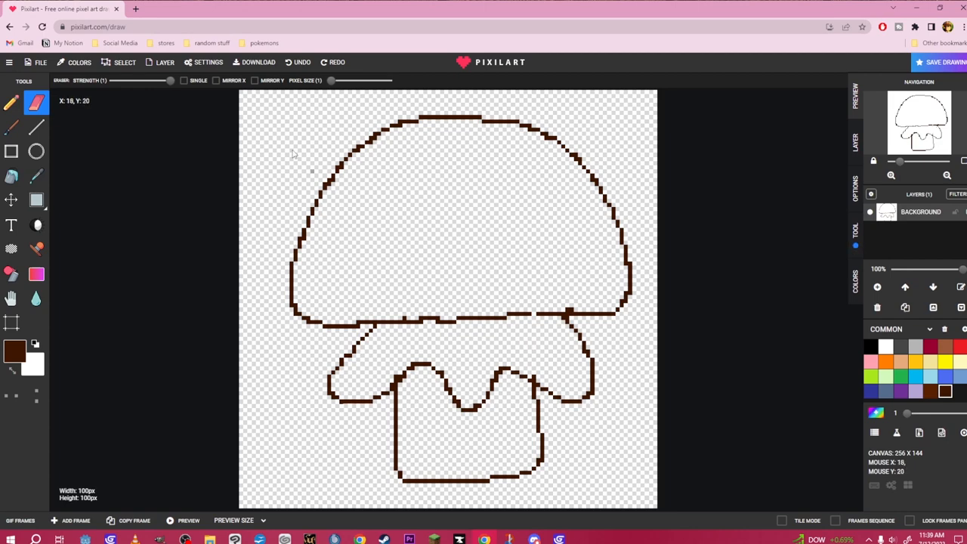
pyautogui.click(10, 102)
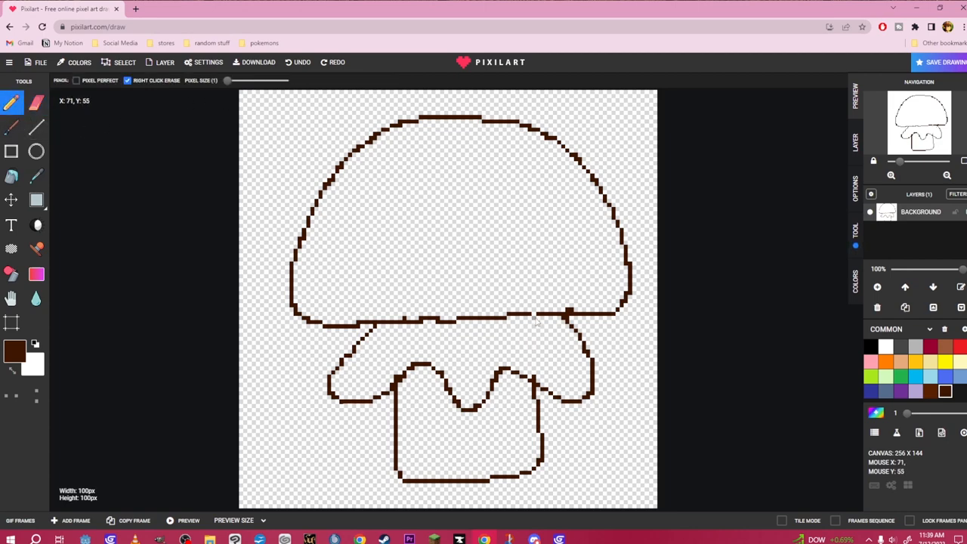
pyautogui.moveTo(442, 279)
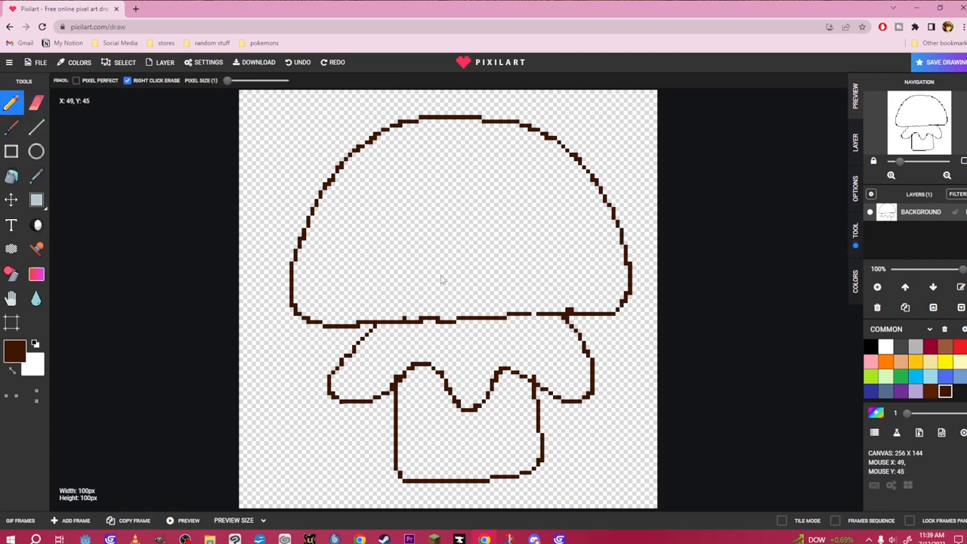
pyautogui.moveTo(529, 321)
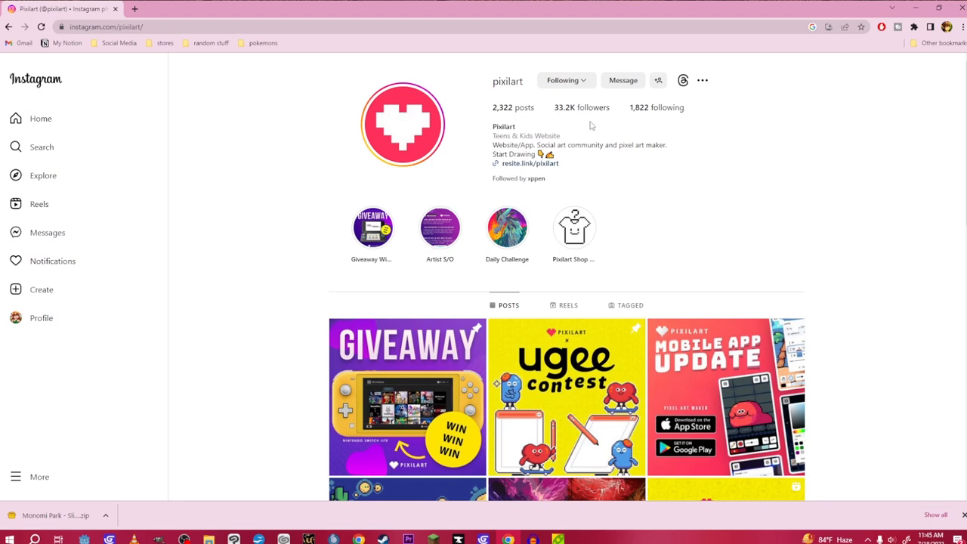
# Browse the Pixilart profile grid through the rainbow landscapes and Mushroom Biome posts, then view another post.
pyautogui.scroll(-3)
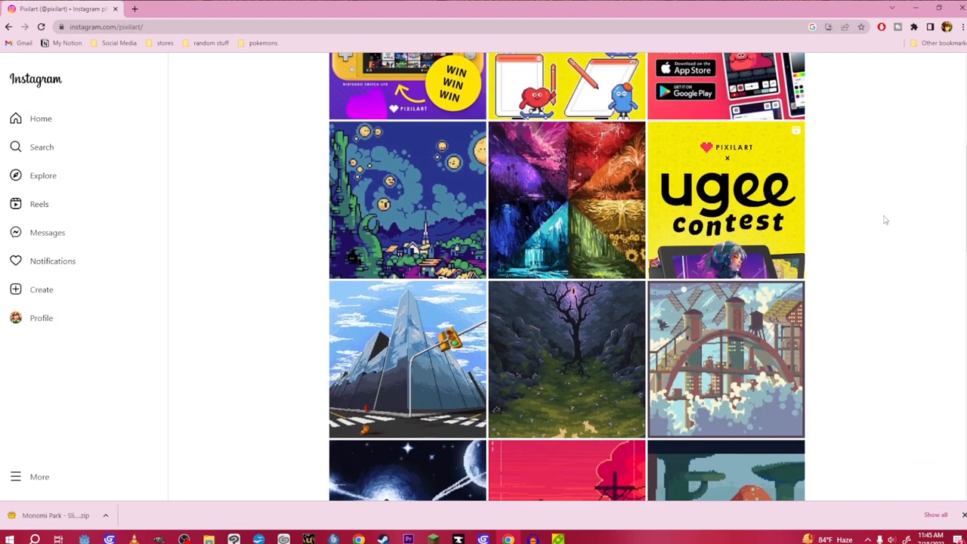
pyautogui.click(567, 200)
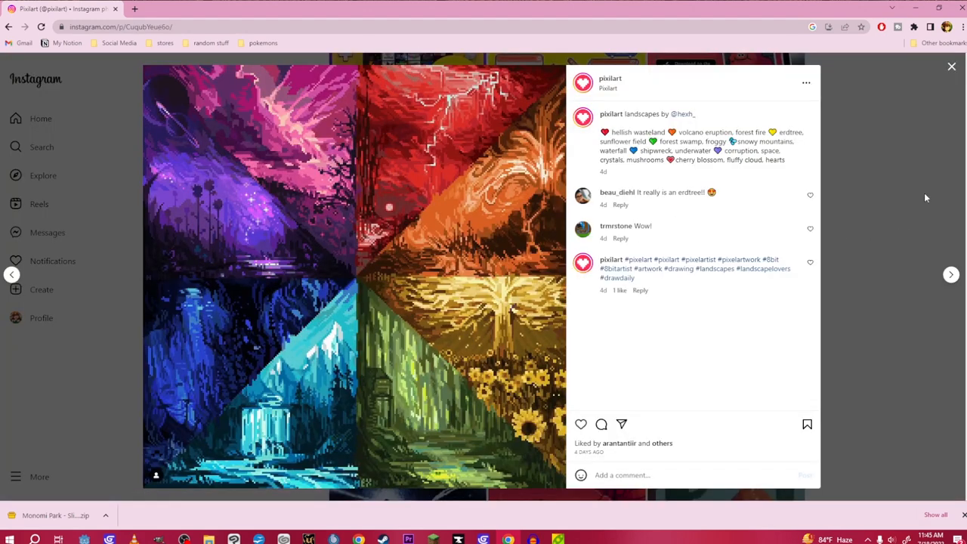
pyautogui.click(952, 67)
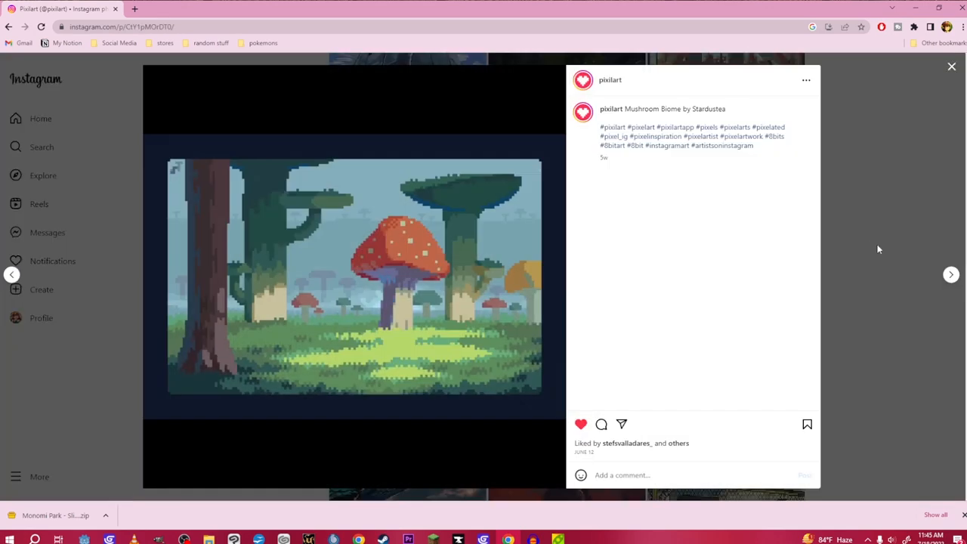
pyautogui.click(952, 67)
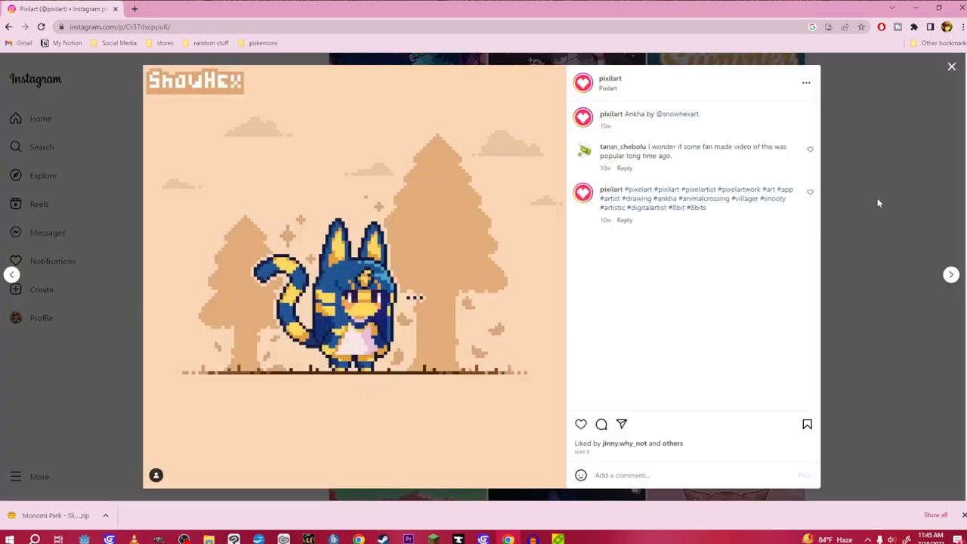
pyautogui.click(953, 66)
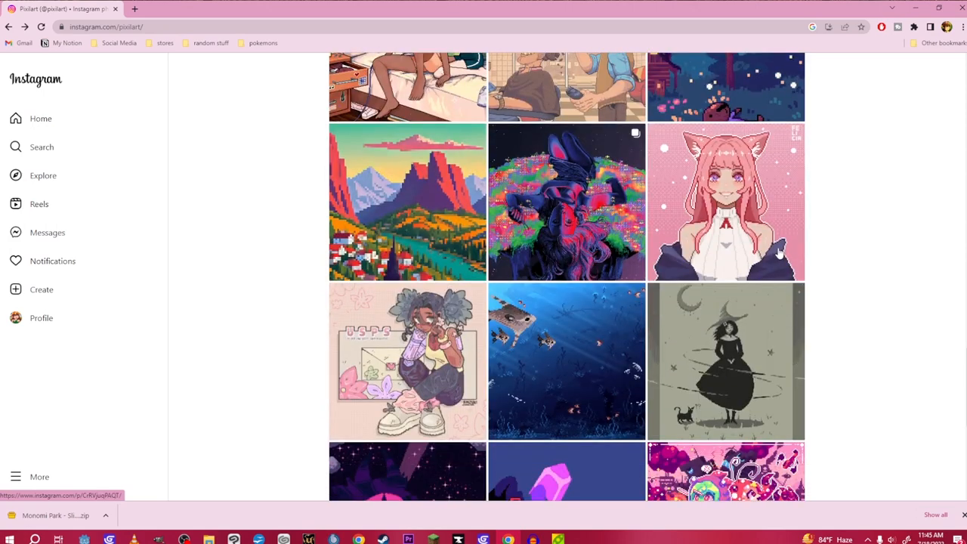
pyautogui.scroll(-3)
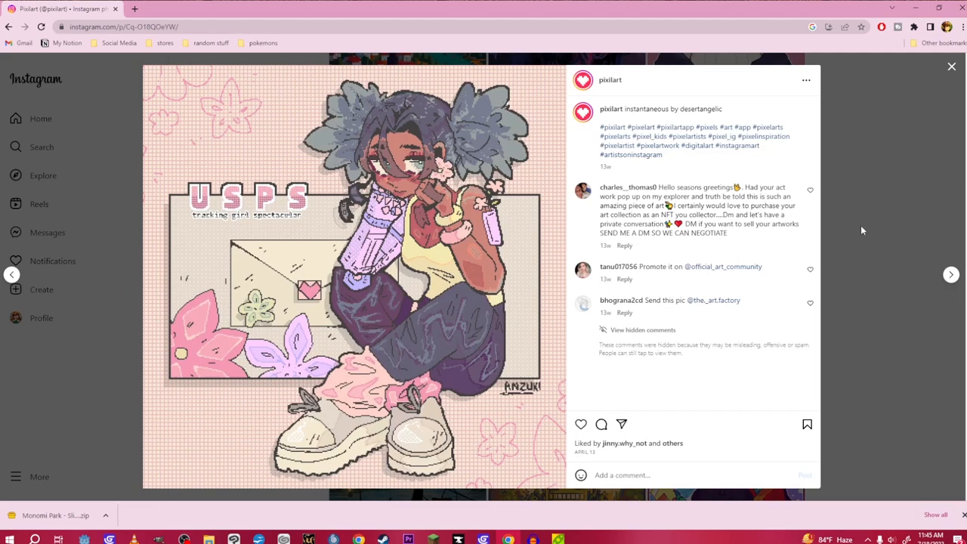
pyautogui.click(952, 66)
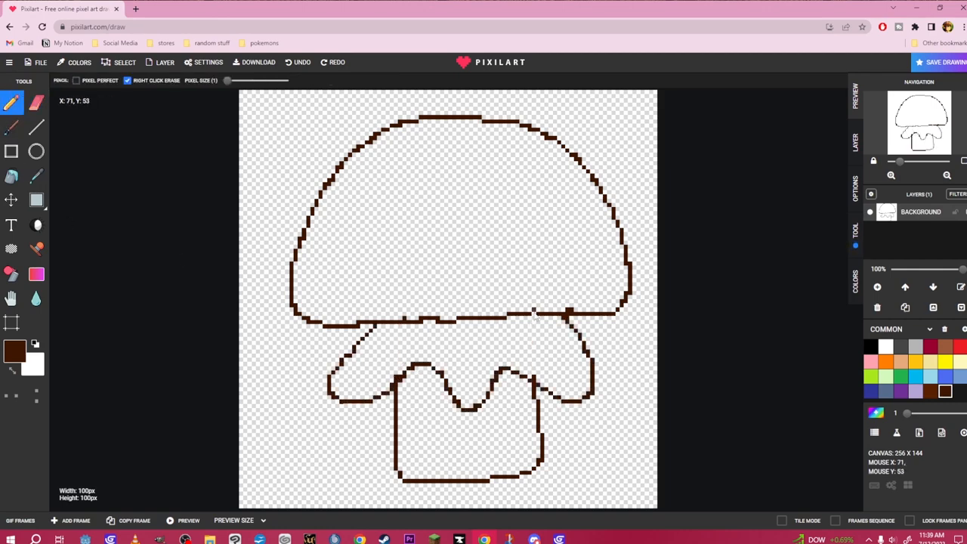
# Blend darker red shading into the left and lower edges of the mushroom cap.
pyautogui.click(453, 227)
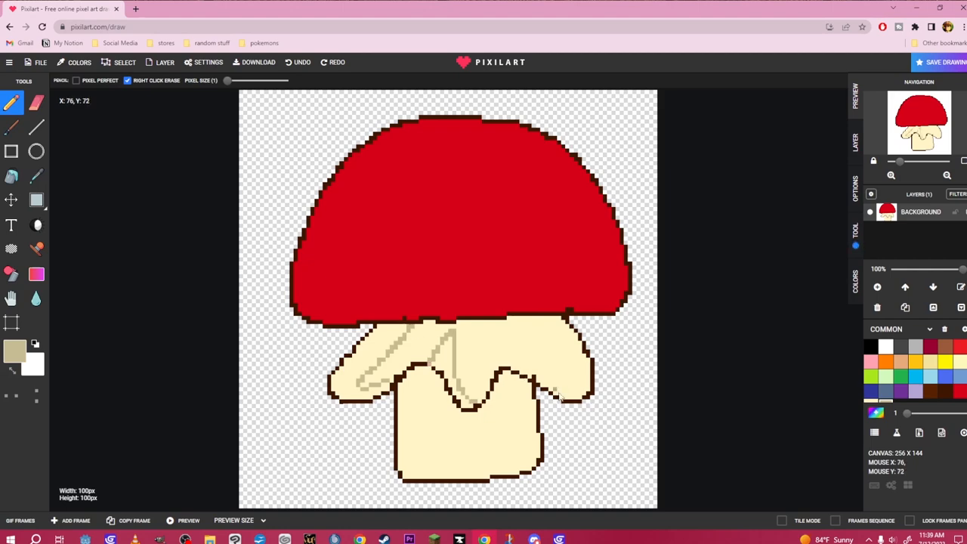
pyautogui.click(13, 175)
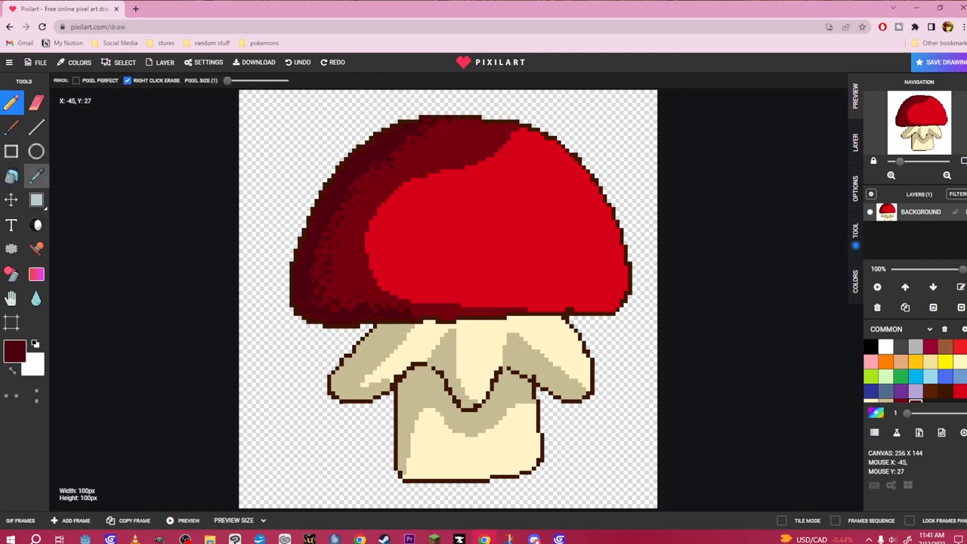
pyautogui.moveTo(378, 287); pyautogui.dragTo(514, 136)
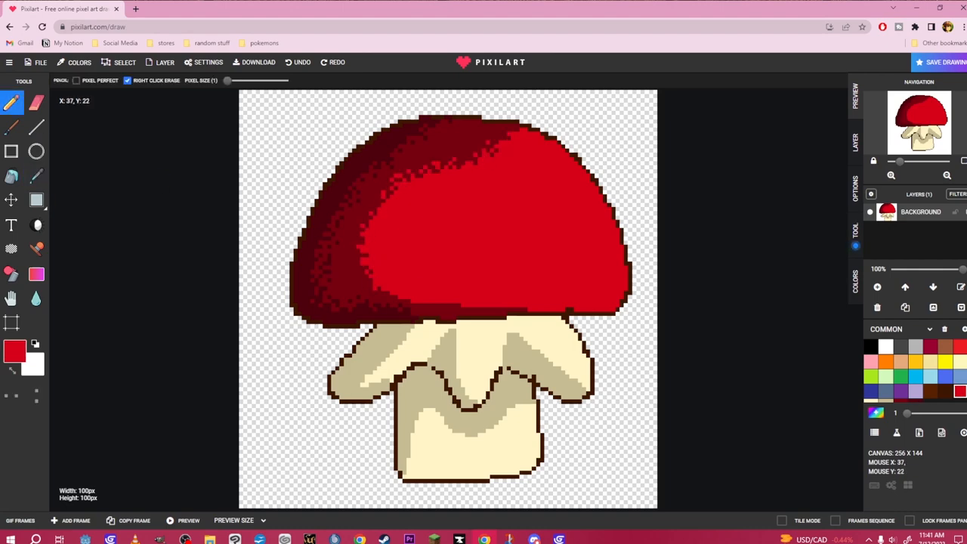
# Fill the stem with cream and tan shading, then switch to the eyedropper.
pyautogui.click(36, 175)
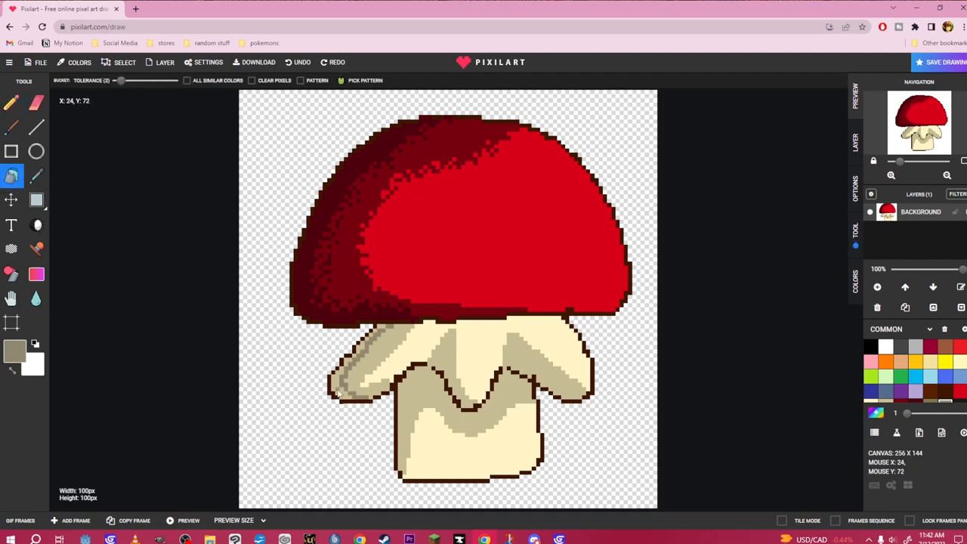
pyautogui.click(10, 103)
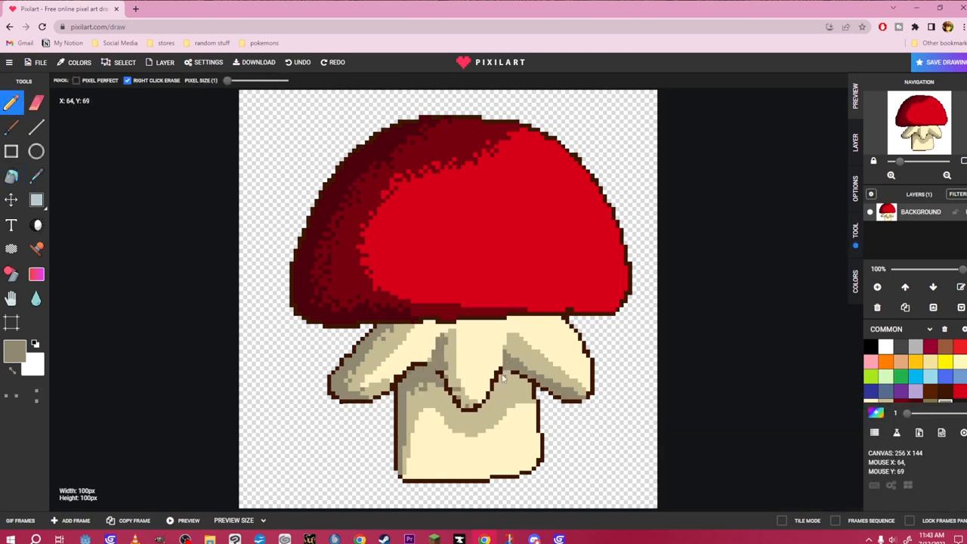
pyautogui.click(36, 176)
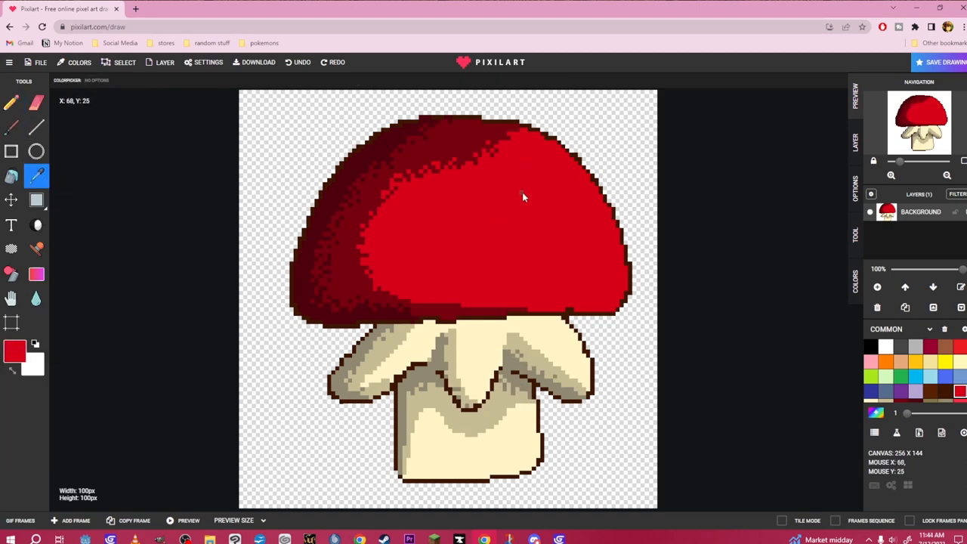
# Add pink highlights to the cap's right side and pale cream highlight strokes on the stem.
pyautogui.click(10, 103)
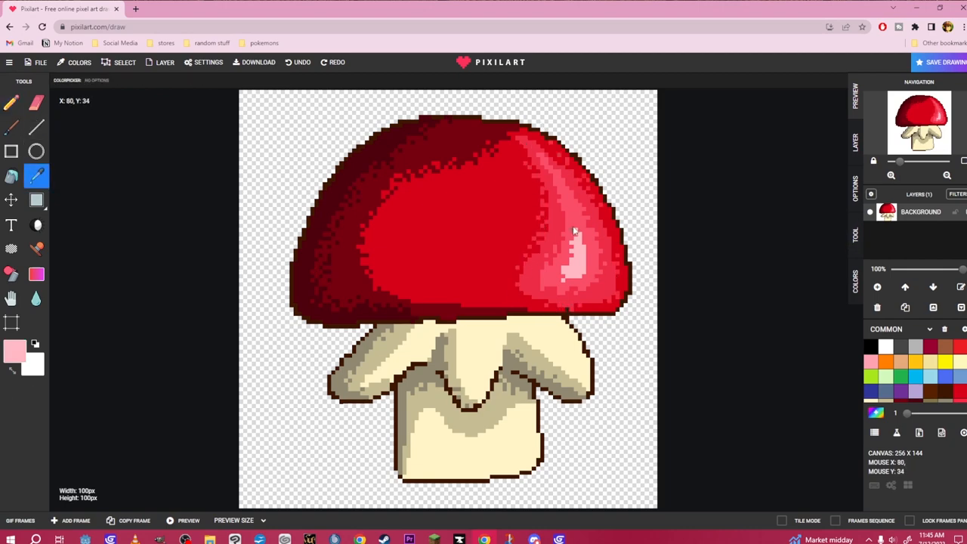
pyautogui.click(11, 102)
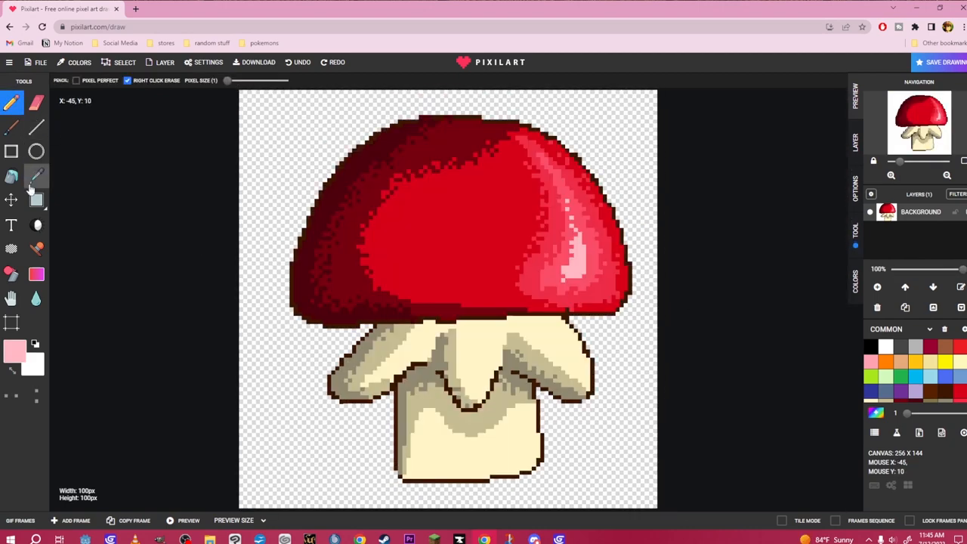
pyautogui.click(15, 351)
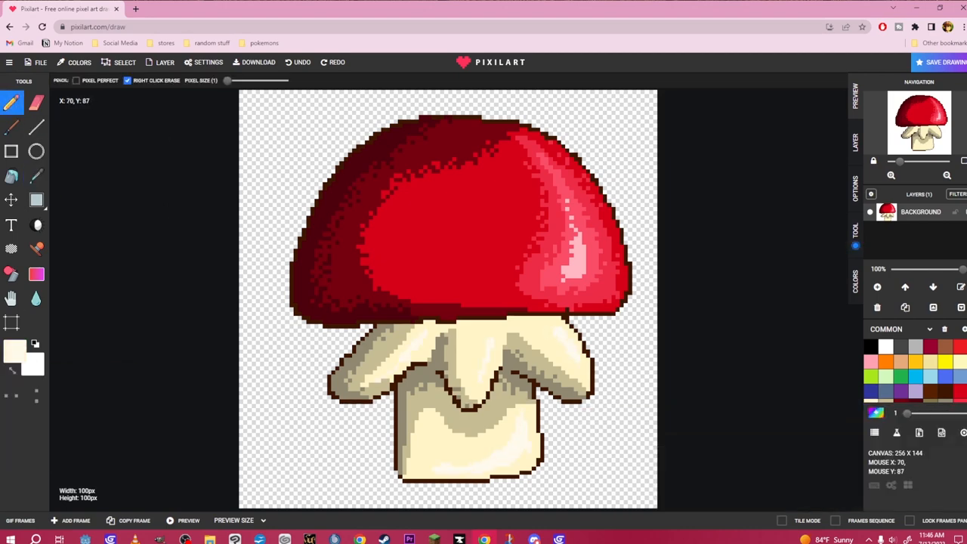
pyautogui.click(33, 354)
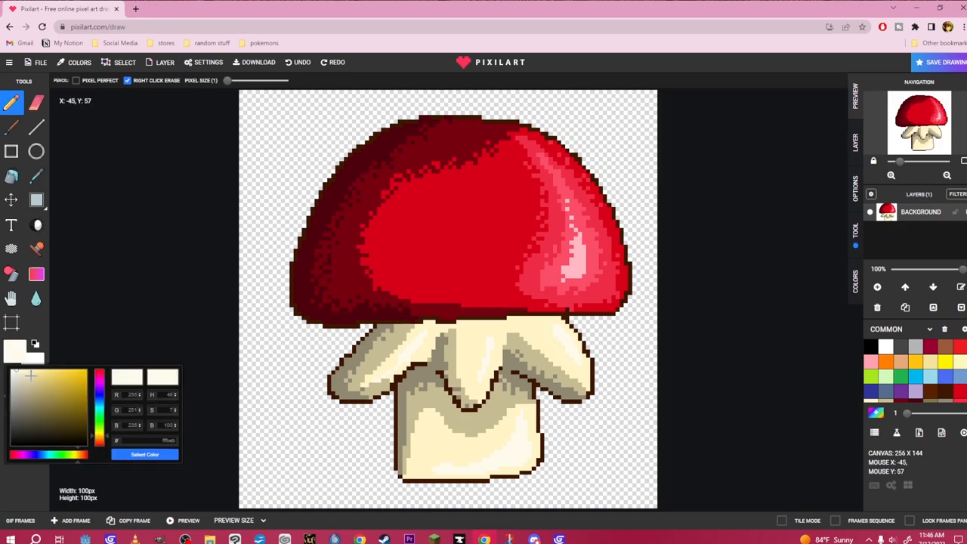
pyautogui.click(898, 307)
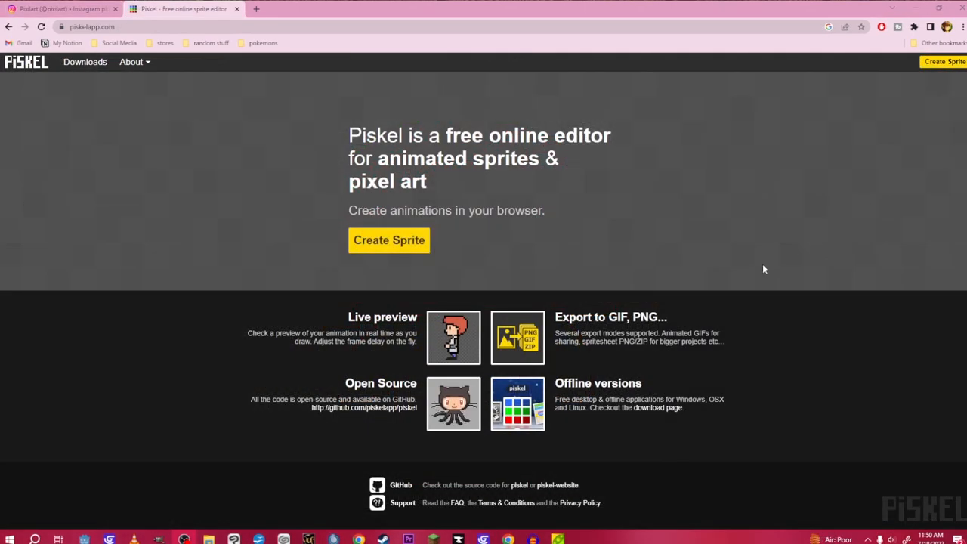
pyautogui.moveTo(774, 261)
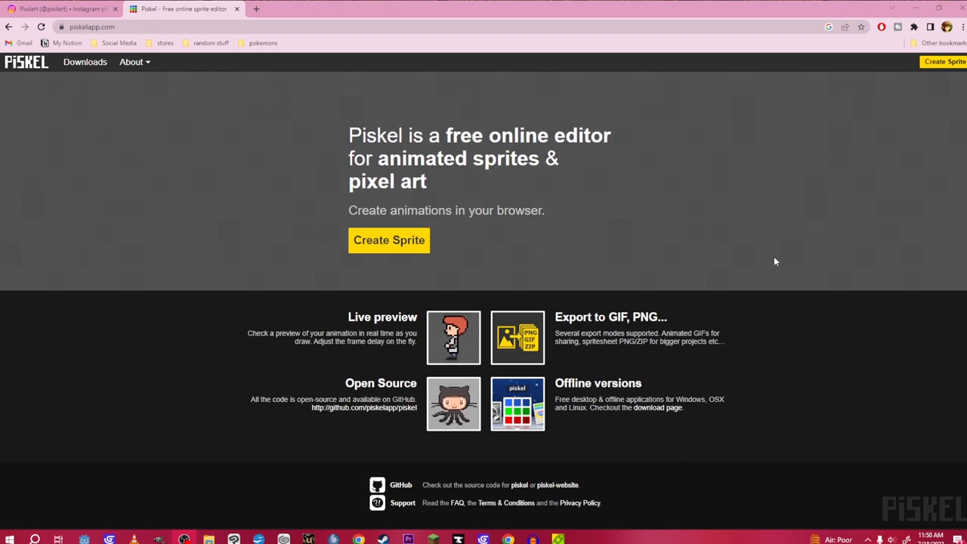
pyautogui.moveTo(759, 330)
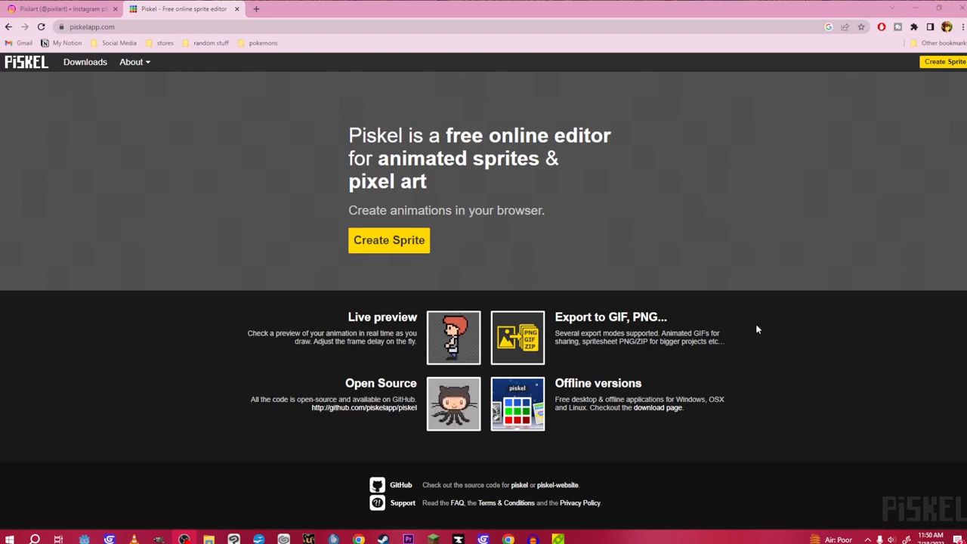
pyautogui.moveTo(883, 121)
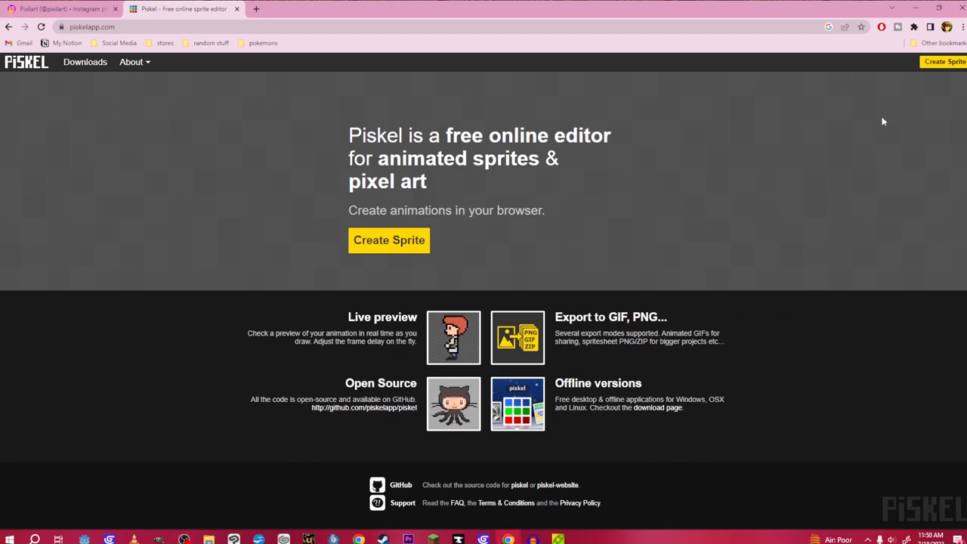
# Create a new blank sprite on piskelapp.com.
pyautogui.click(390, 240)
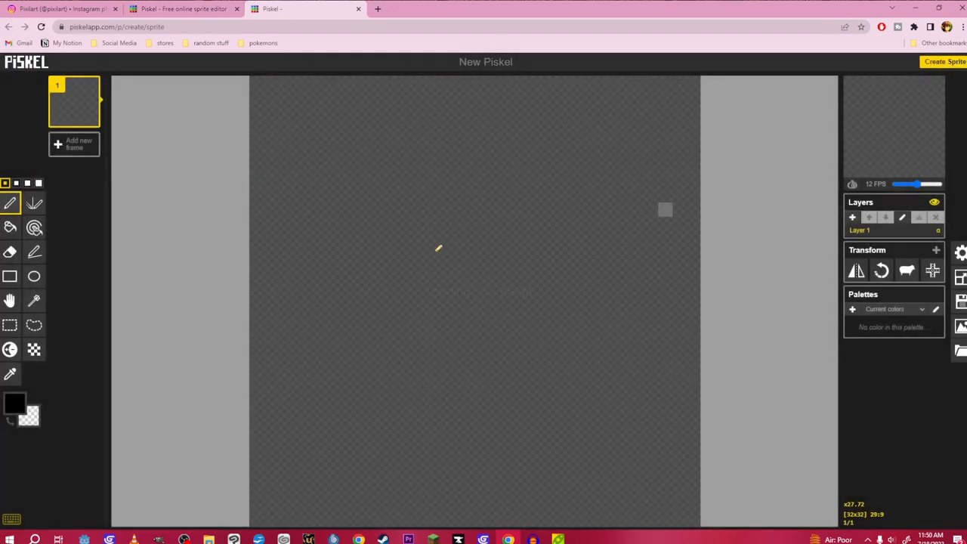
pyautogui.moveTo(571, 124)
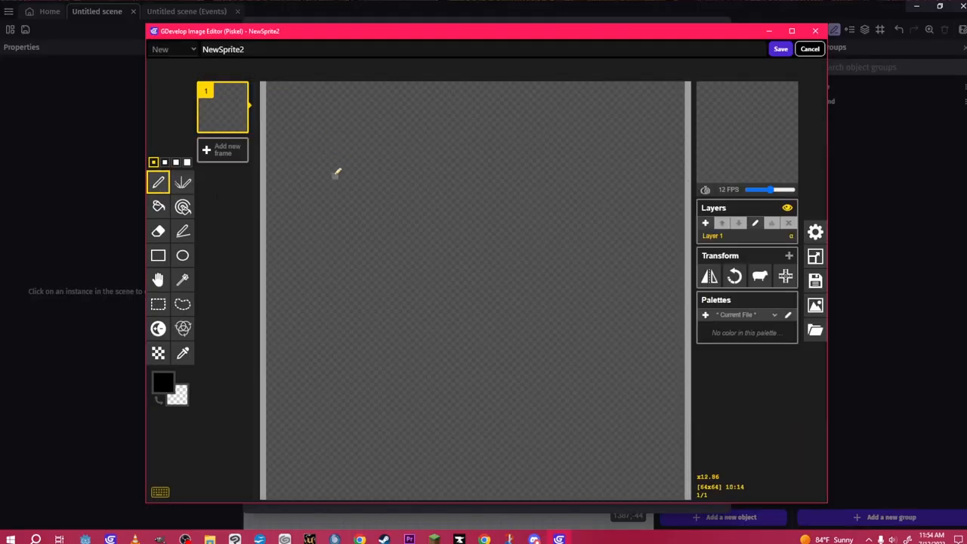
# Draw the green eye with black pupil and white glint, then save it back to the GDevelop scene.
pyautogui.moveTo(348, 165); pyautogui.dragTo(347, 224)
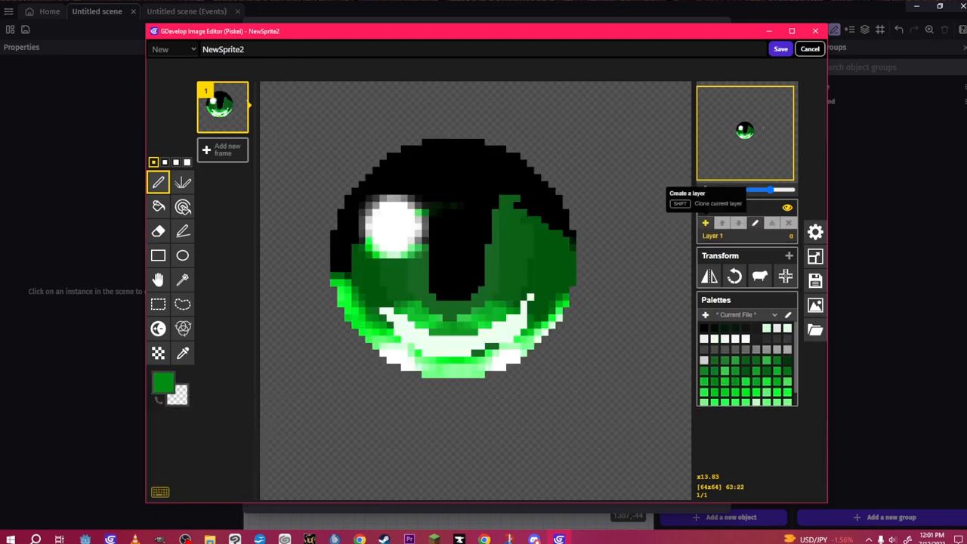
pyautogui.click(705, 223)
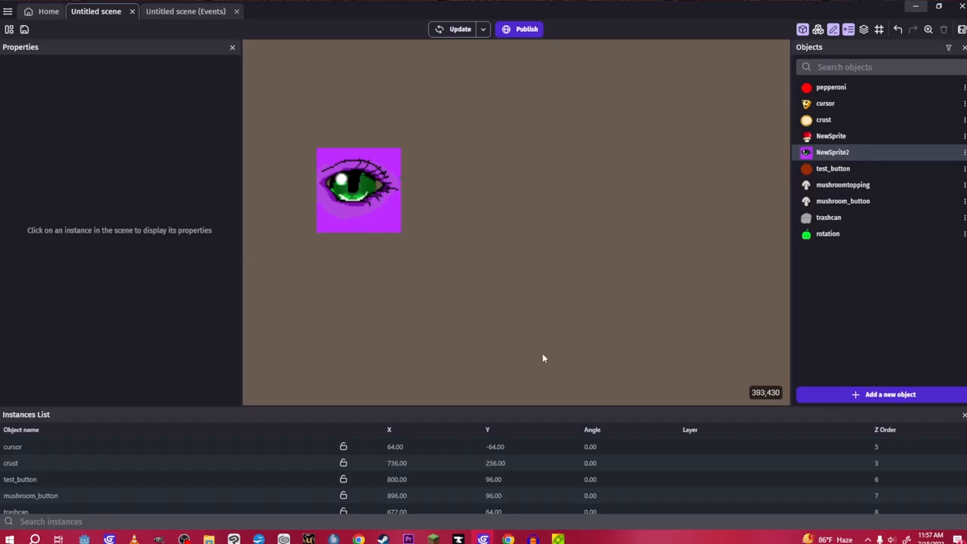
pyautogui.moveTo(539, 354)
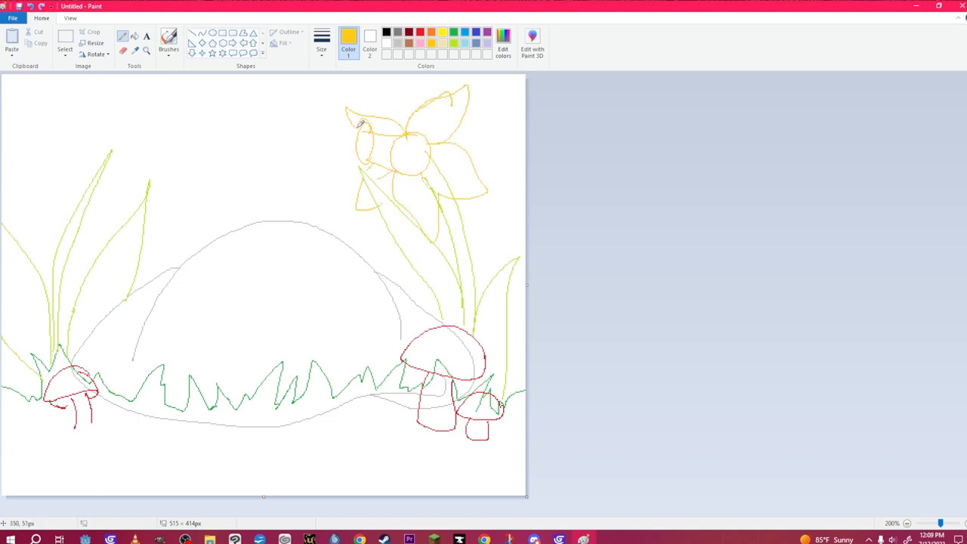
# Sketch a tulip and creature, then pixel-paint the green grass, grey hill and white-spotted red mushroom.
pyautogui.moveTo(68, 189); pyautogui.dragTo(136, 114)
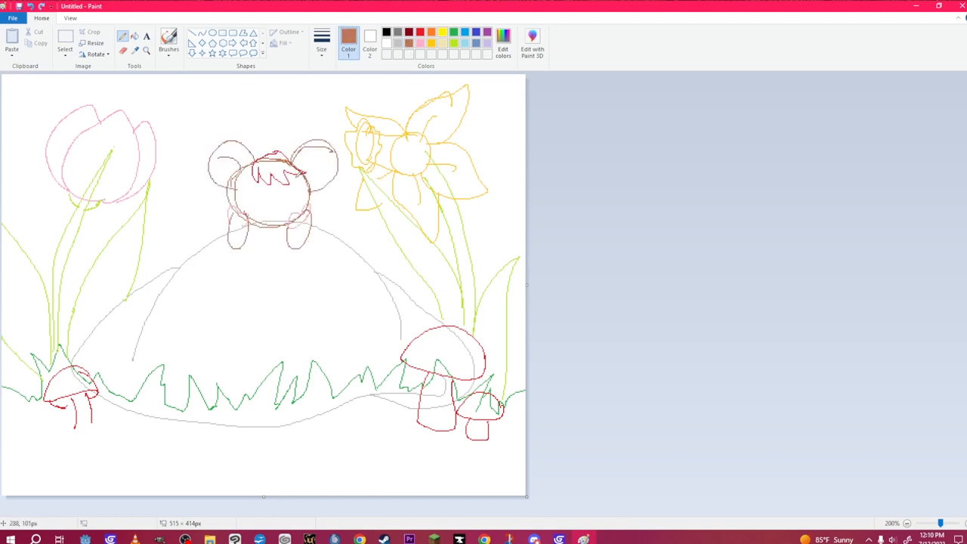
pyautogui.moveTo(249, 189); pyautogui.dragTo(295, 215)
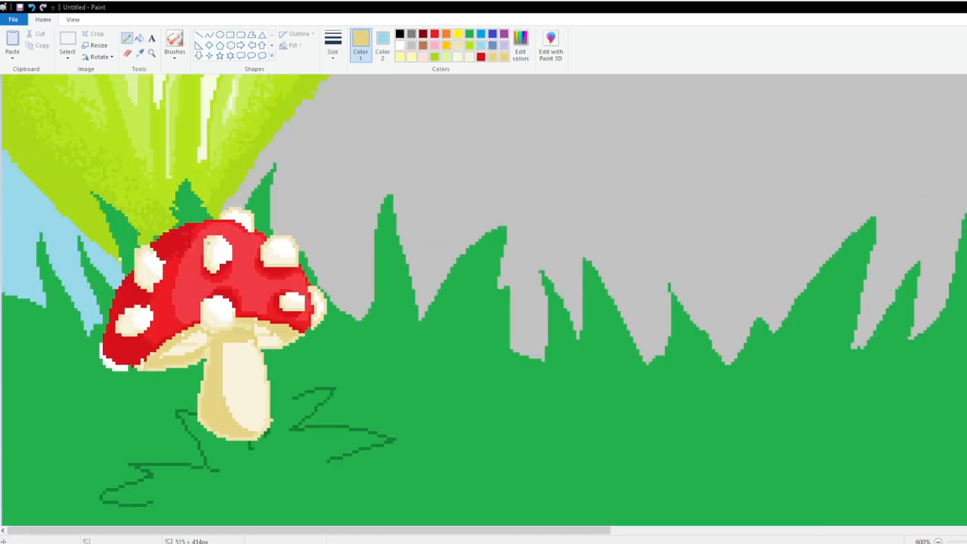
pyautogui.scroll(-3)
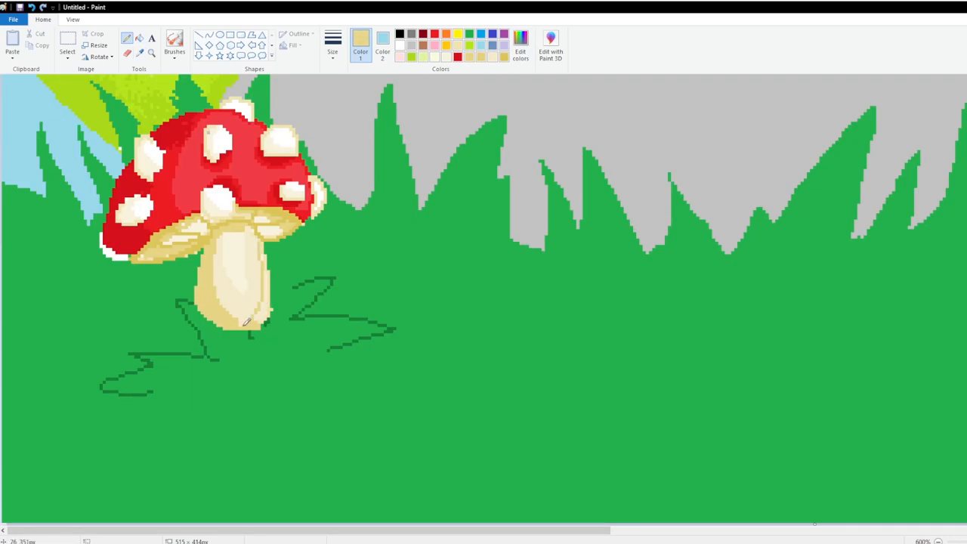